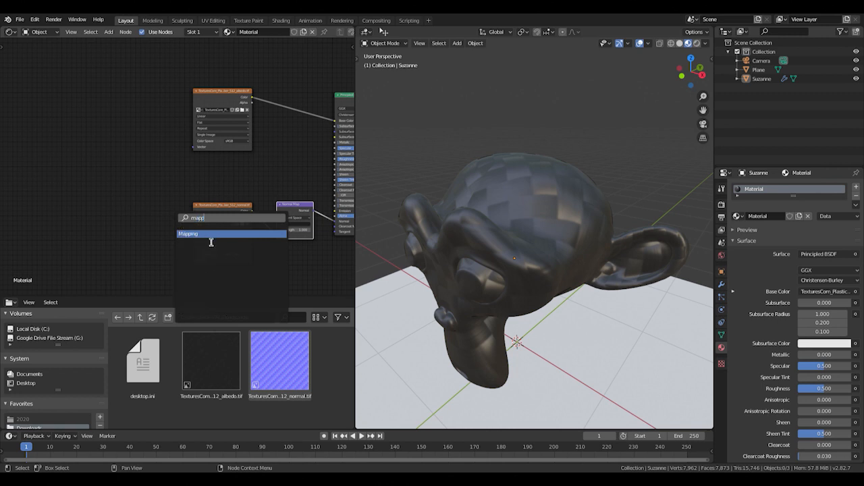
Step: Add a Mapping node between Texture Coordinate and both carbon fiber image textures
{"action": "left_click", "coordinate": [187, 233]}
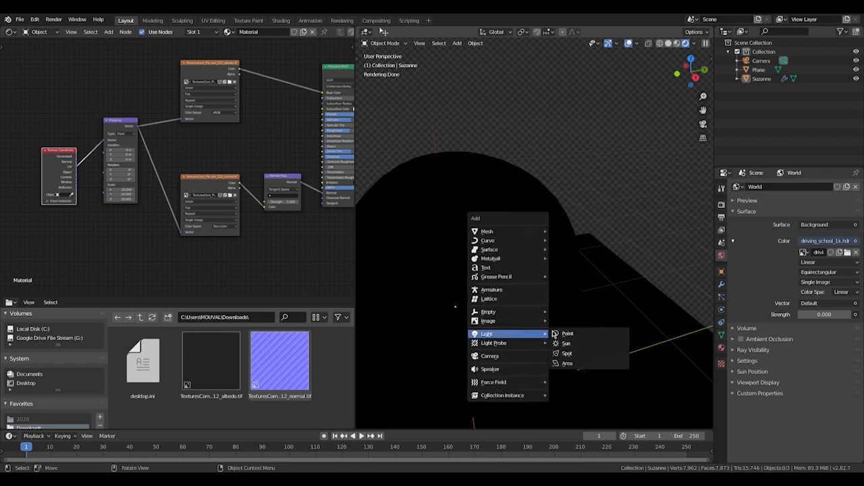
Step: Add a point light and move it above Suzanne to show highlights
{"action": "left_click", "coordinate": [567, 333]}
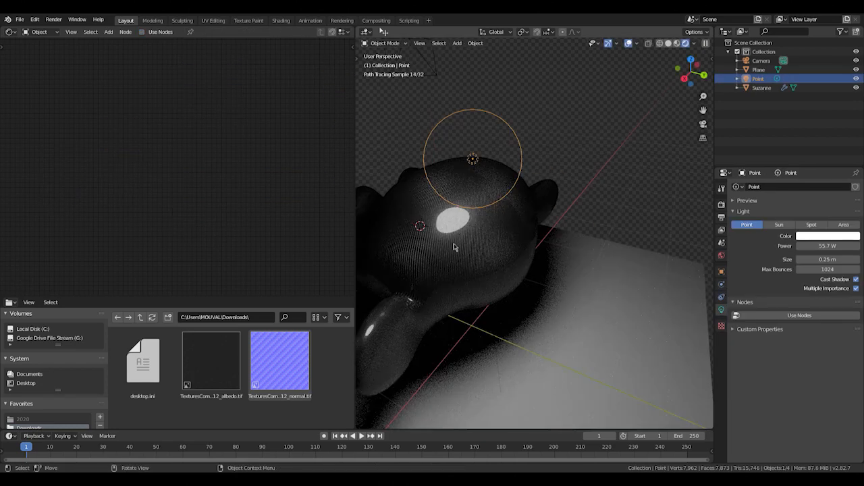
{"action": "left_click_drag", "start_coordinate": [454, 245], "coordinate": [520, 298]}
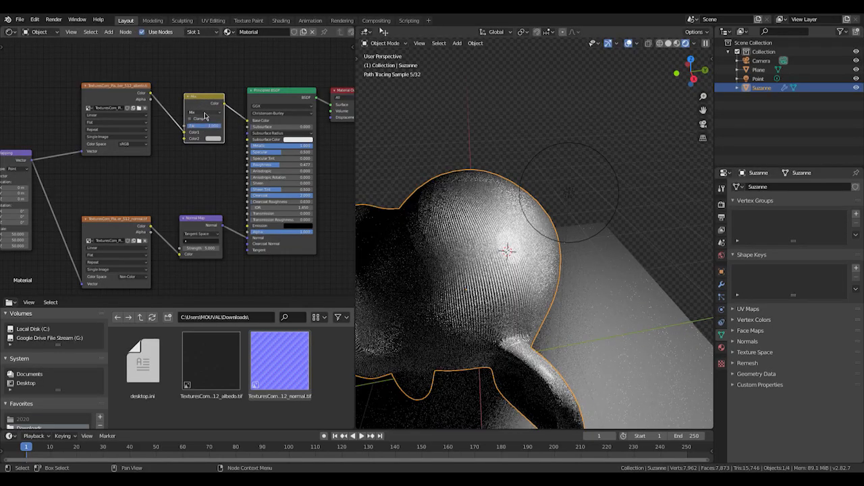
Step: Set the MixRGB blend to Multiply and pick its Color2 to darken the albedo
{"action": "left_click", "coordinate": [203, 119]}
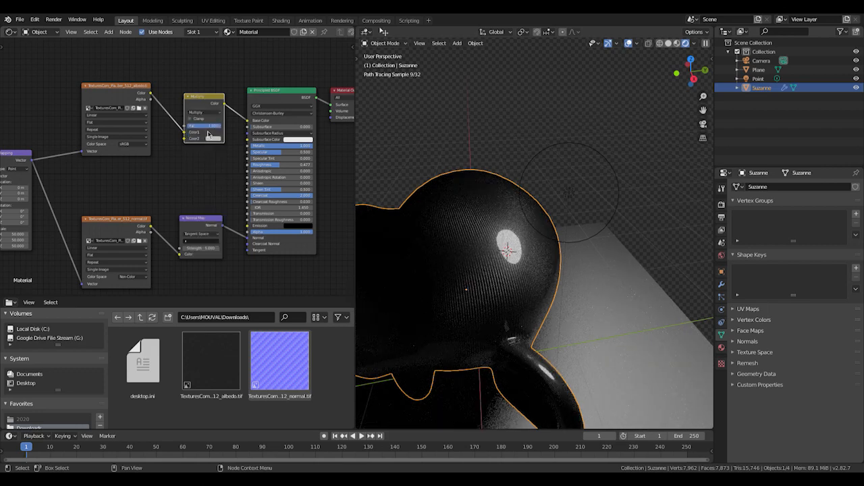
{"action": "left_click", "coordinate": [209, 135]}
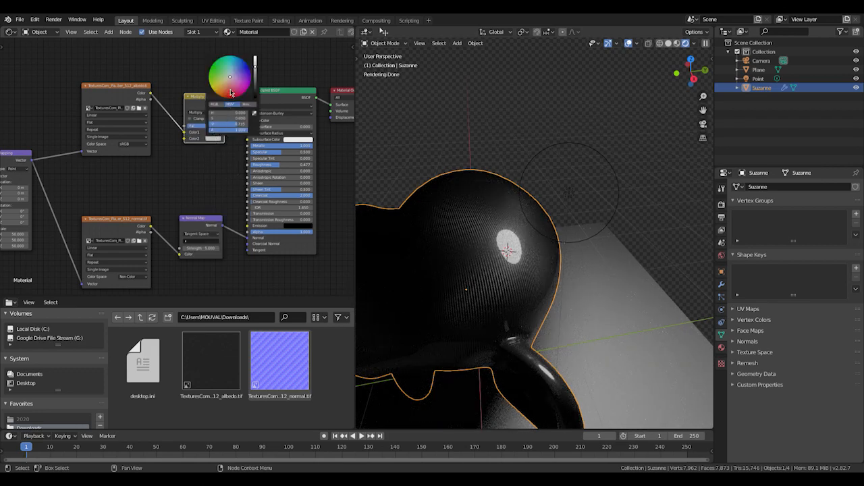